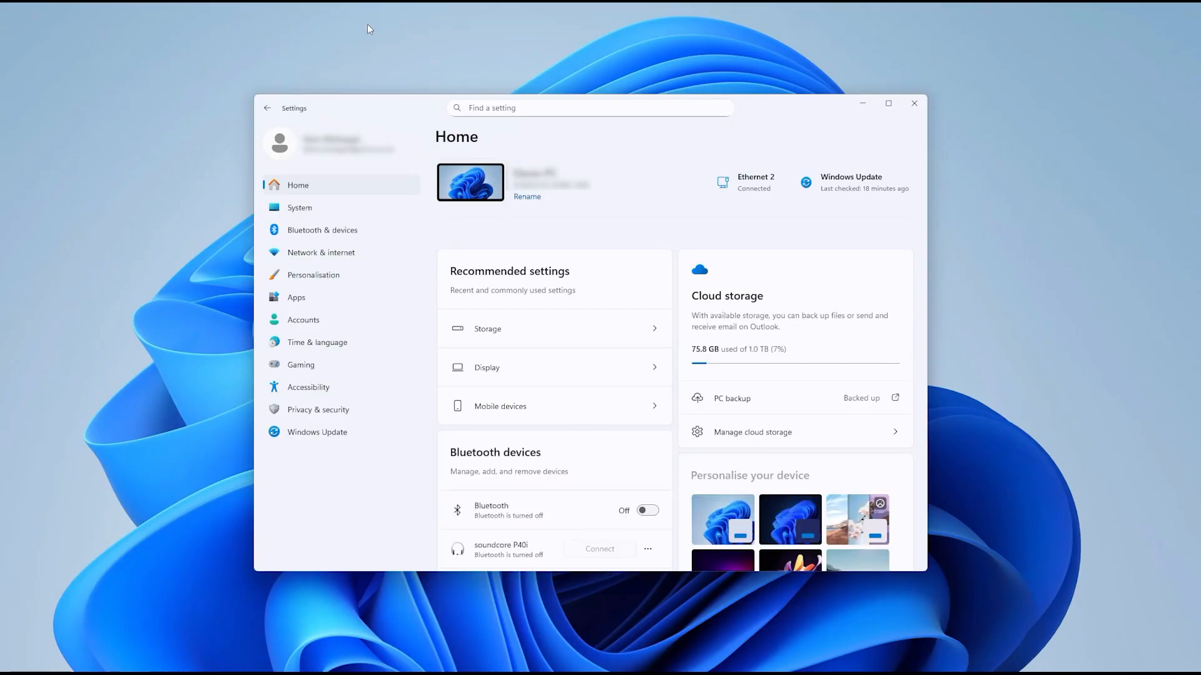
pyautogui.moveTo(299, 207)
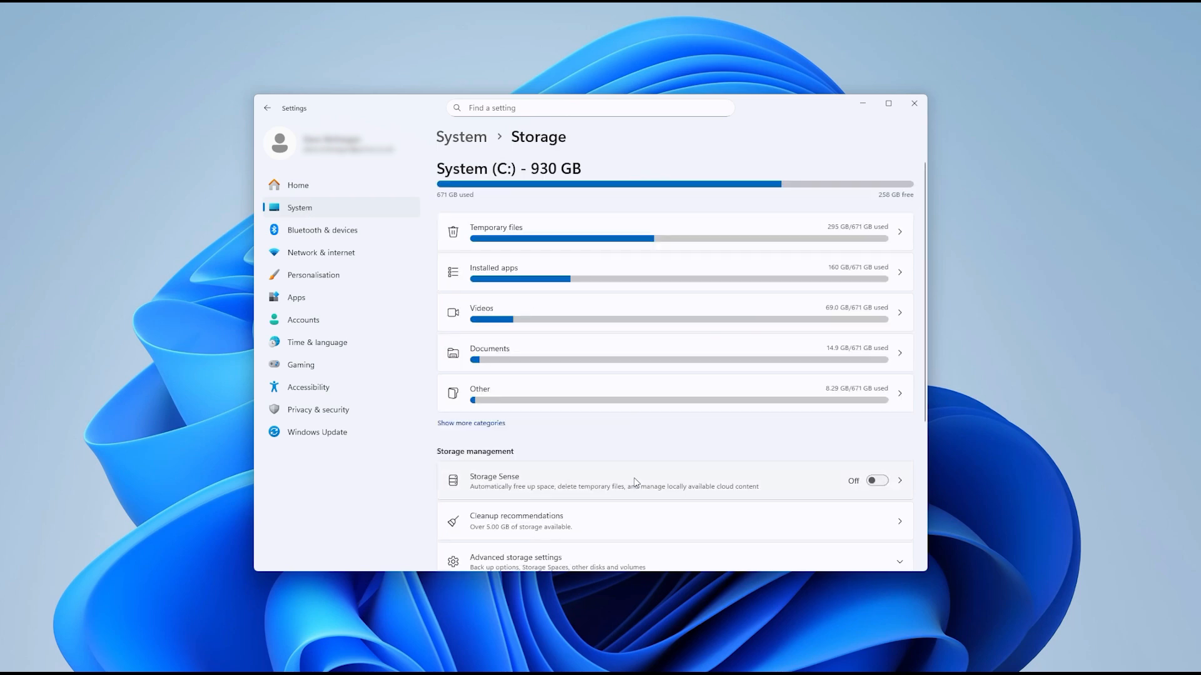
# Open Storage from Settings Home's recommended settings to view system drive usage.
pyautogui.click(876, 480)
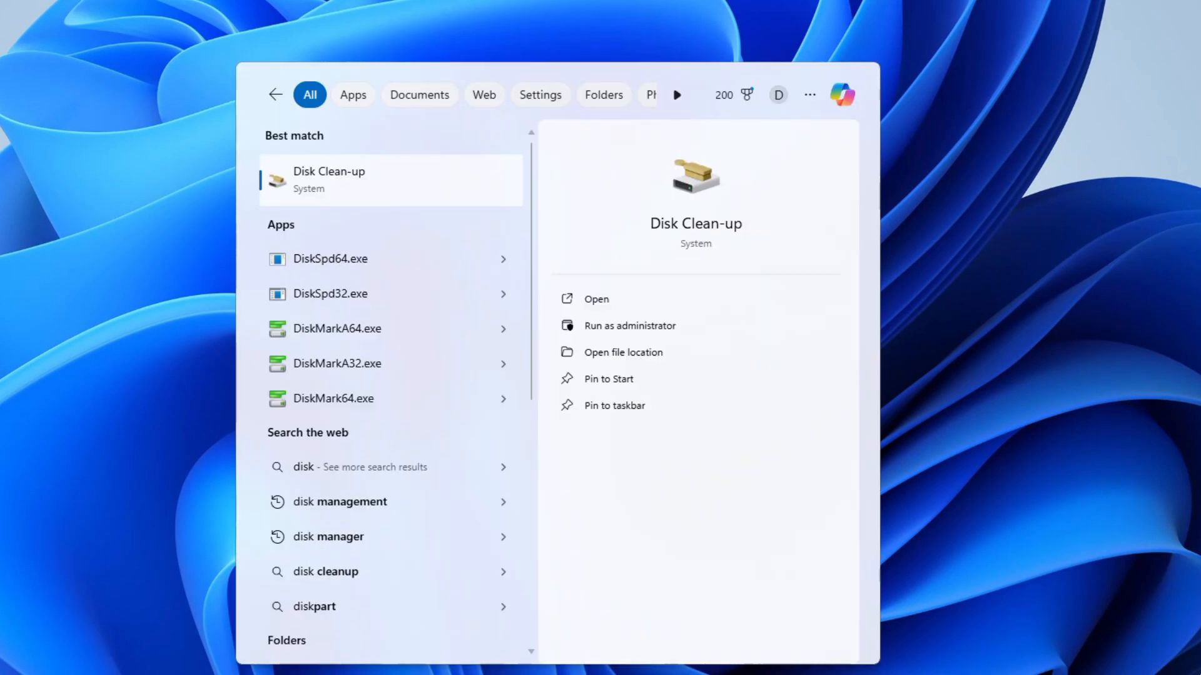
# Launch Disk Clean-up and list its drives, System (C:) through 1TB (G:).
pyautogui.click(596, 299)
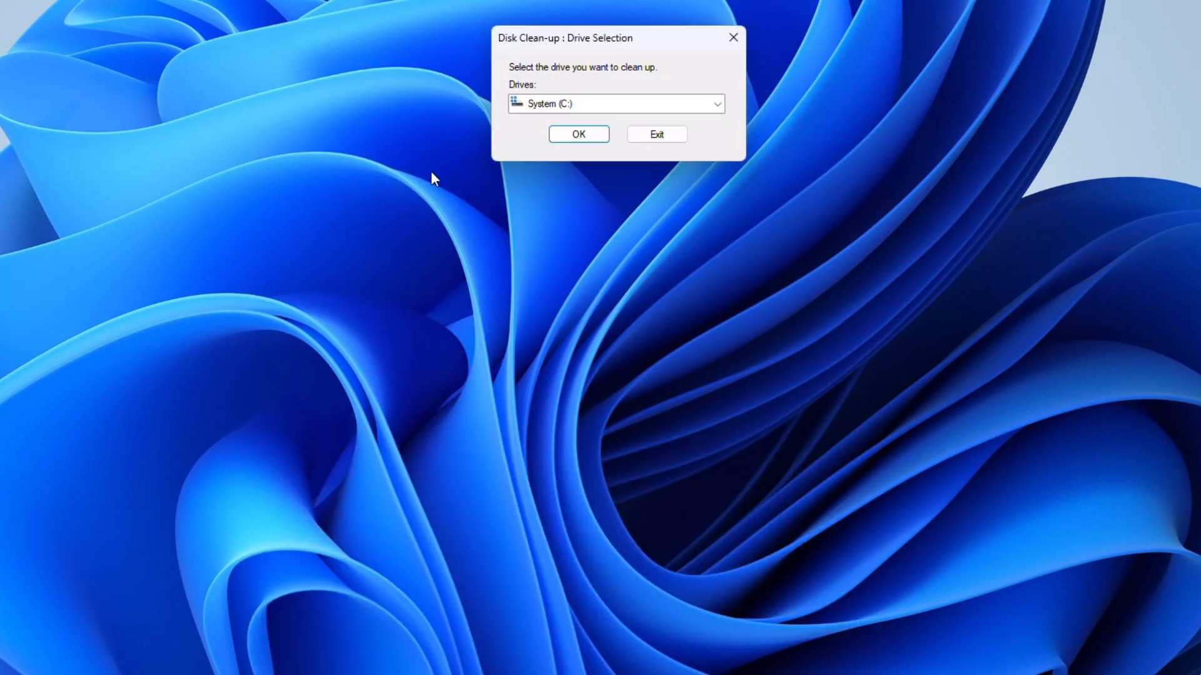
pyautogui.click(715, 104)
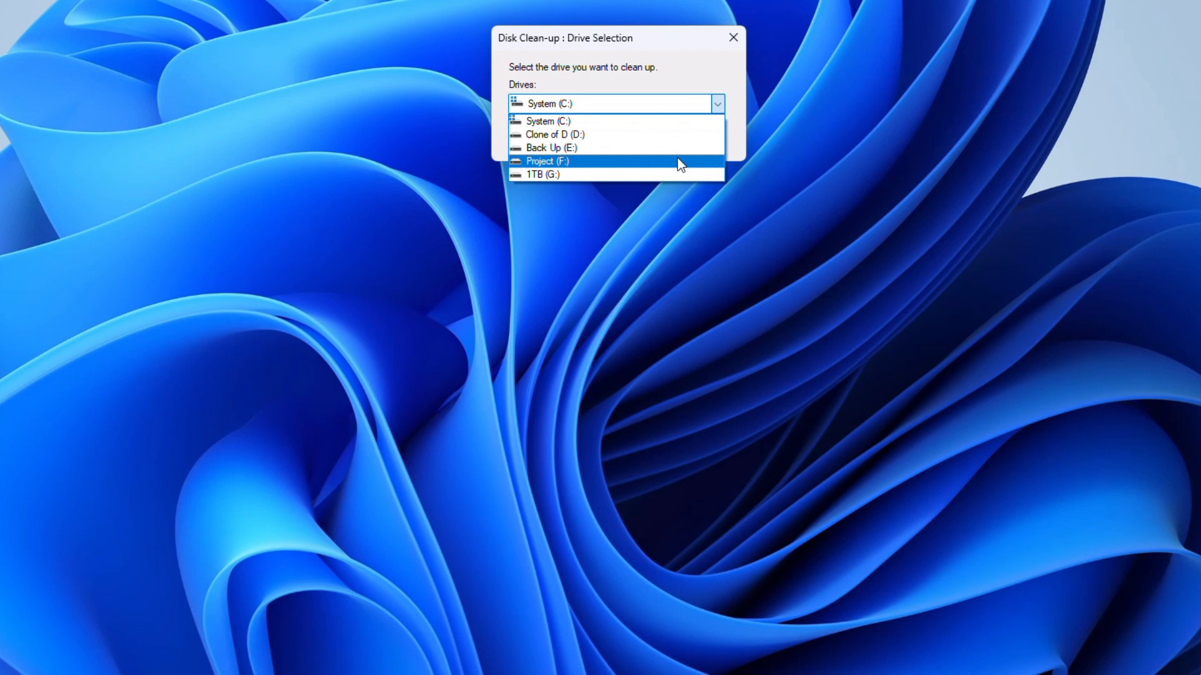
pyautogui.moveTo(677, 174)
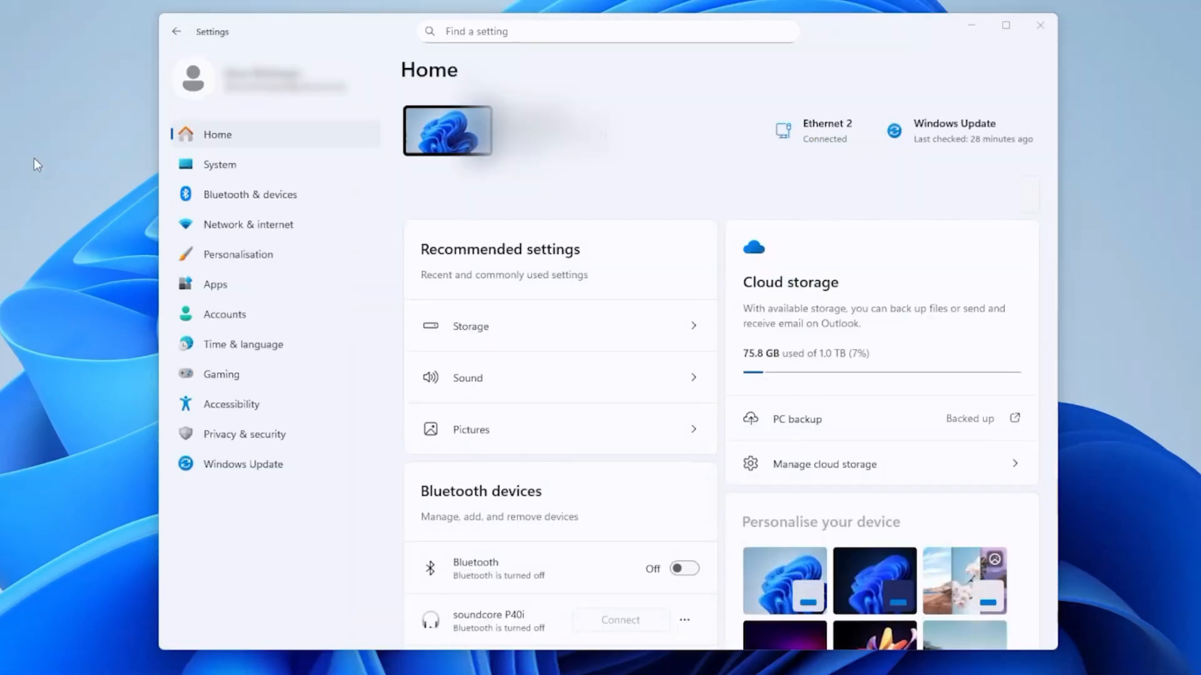
# Go to the Apps section of Windows Settings.
pyautogui.click(215, 284)
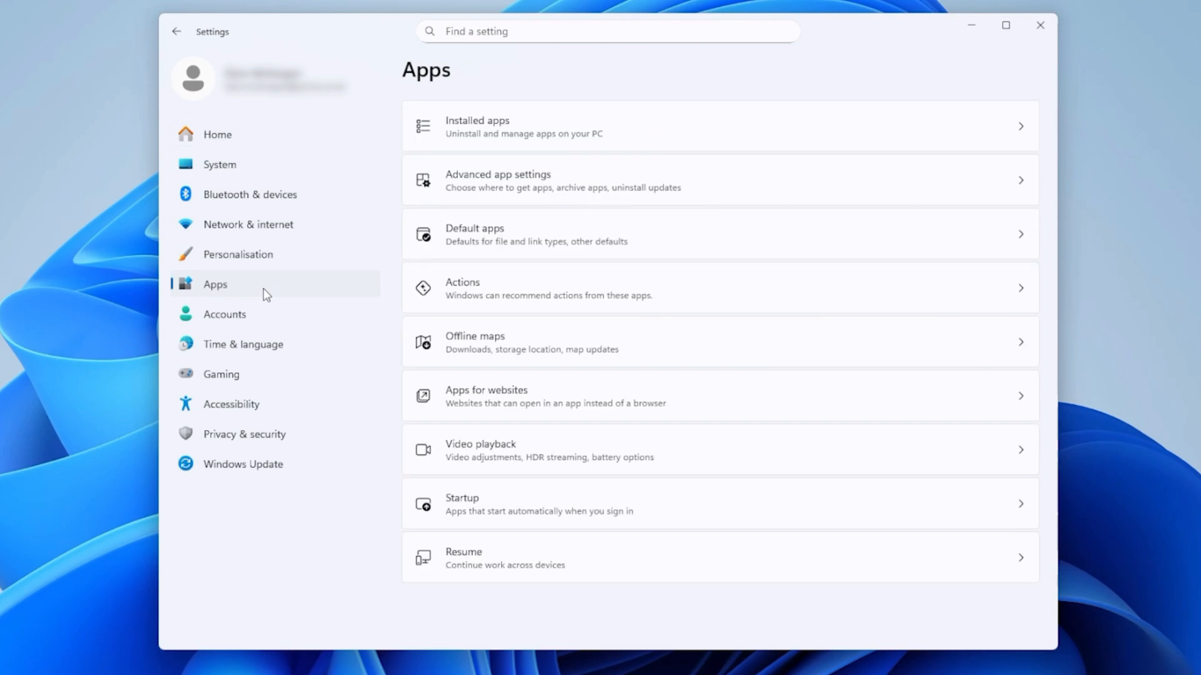
pyautogui.click(477, 127)
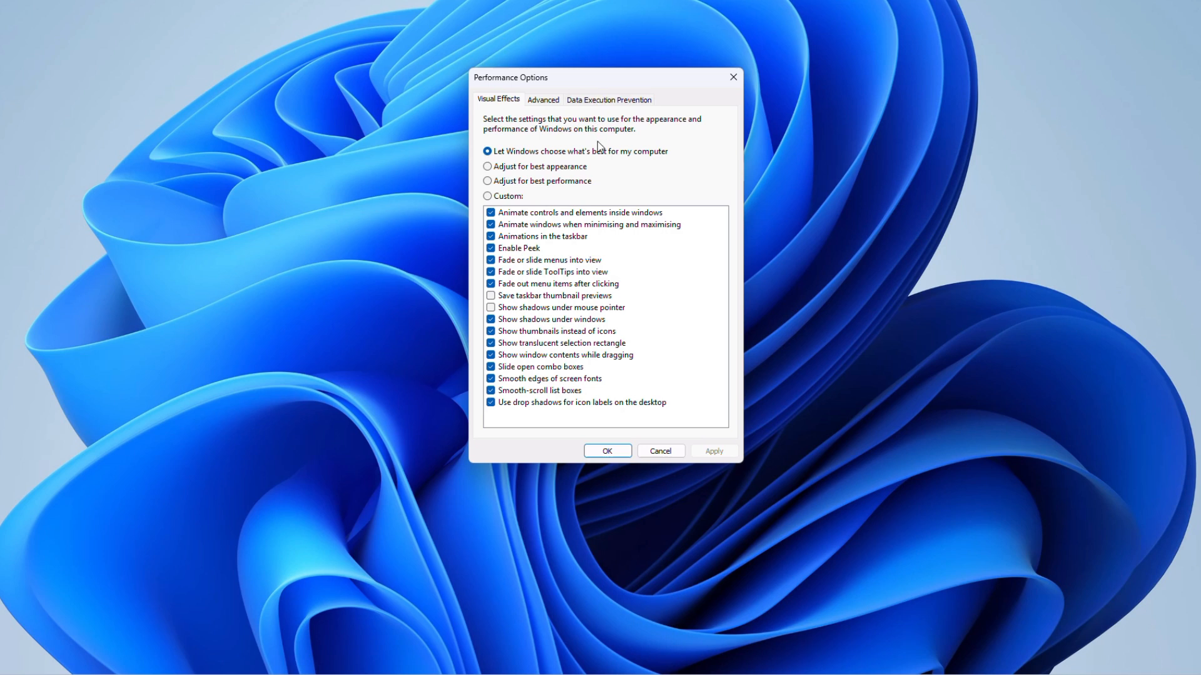
pyautogui.moveTo(506, 187)
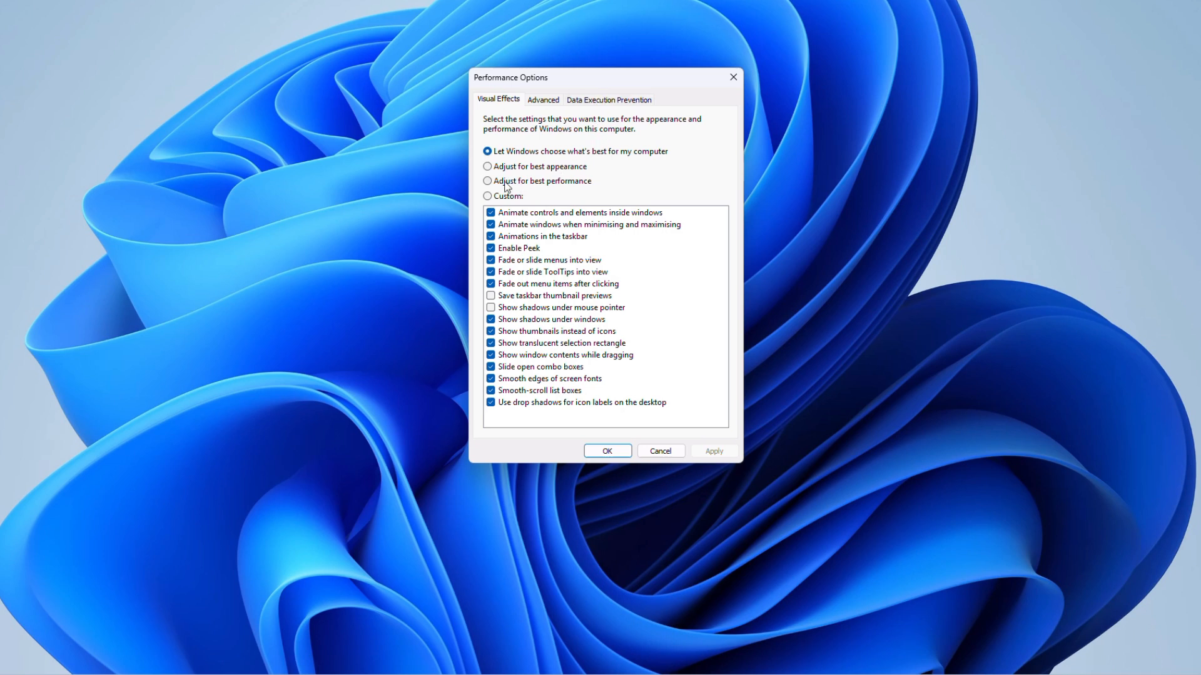
# Set visual effects to Custom and turn off minimise/maximise and taskbar animations.
pyautogui.click(487, 180)
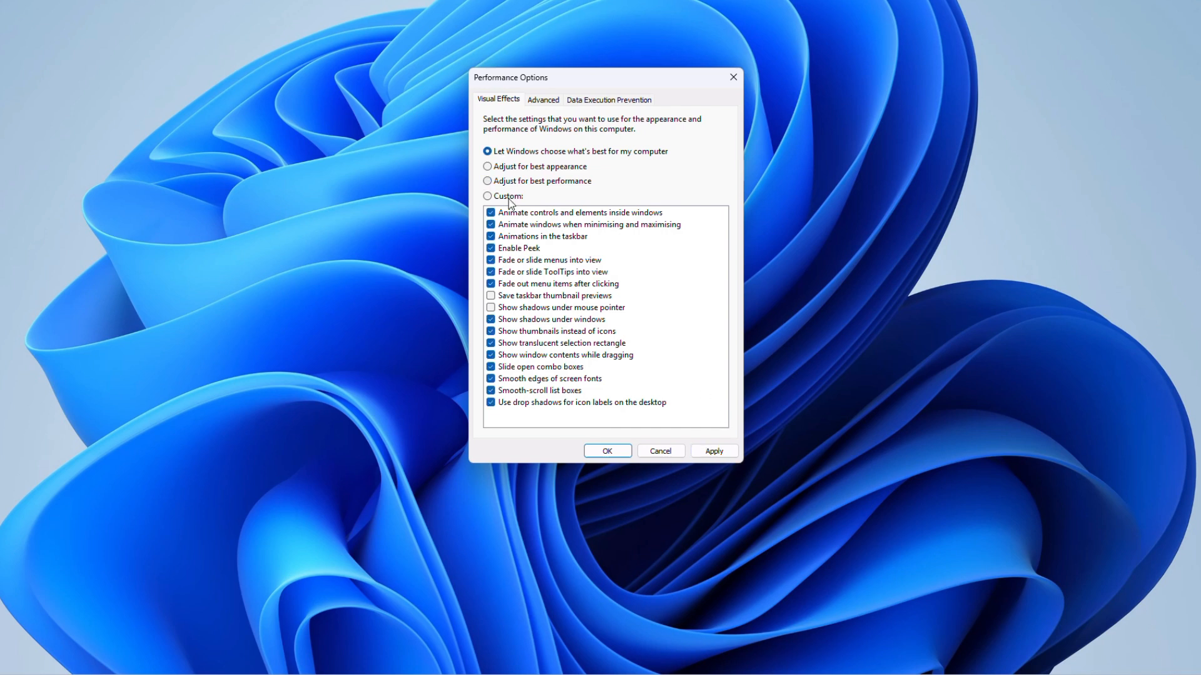
pyautogui.click(490, 224)
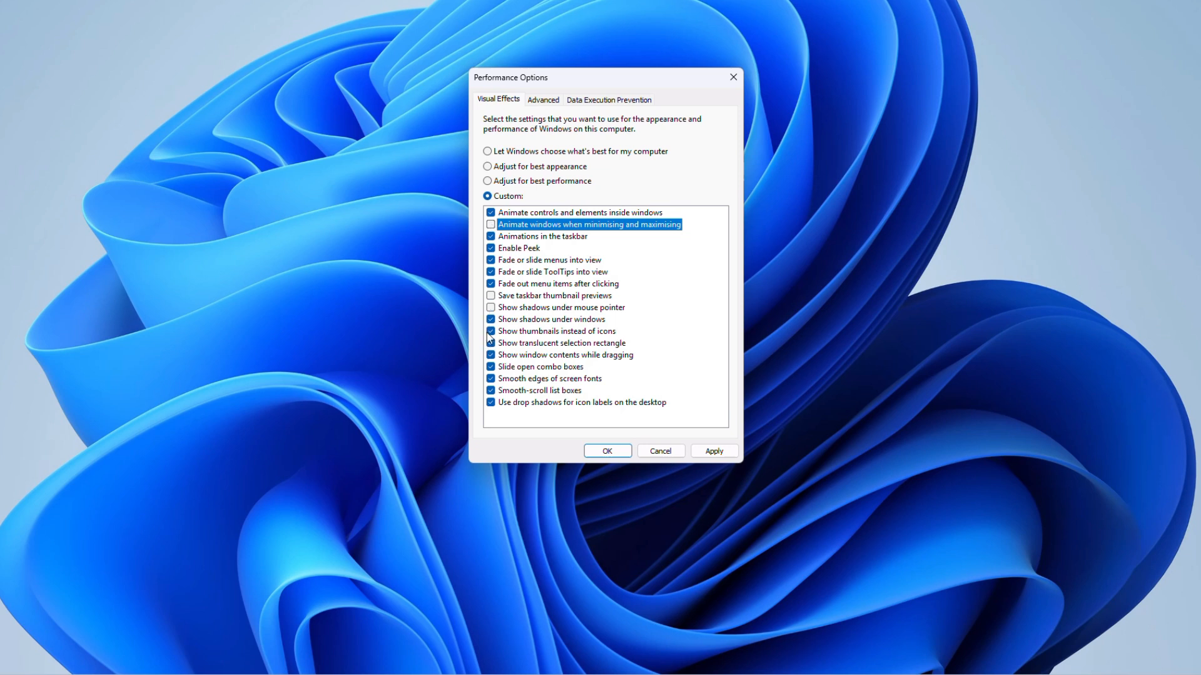
pyautogui.click(491, 320)
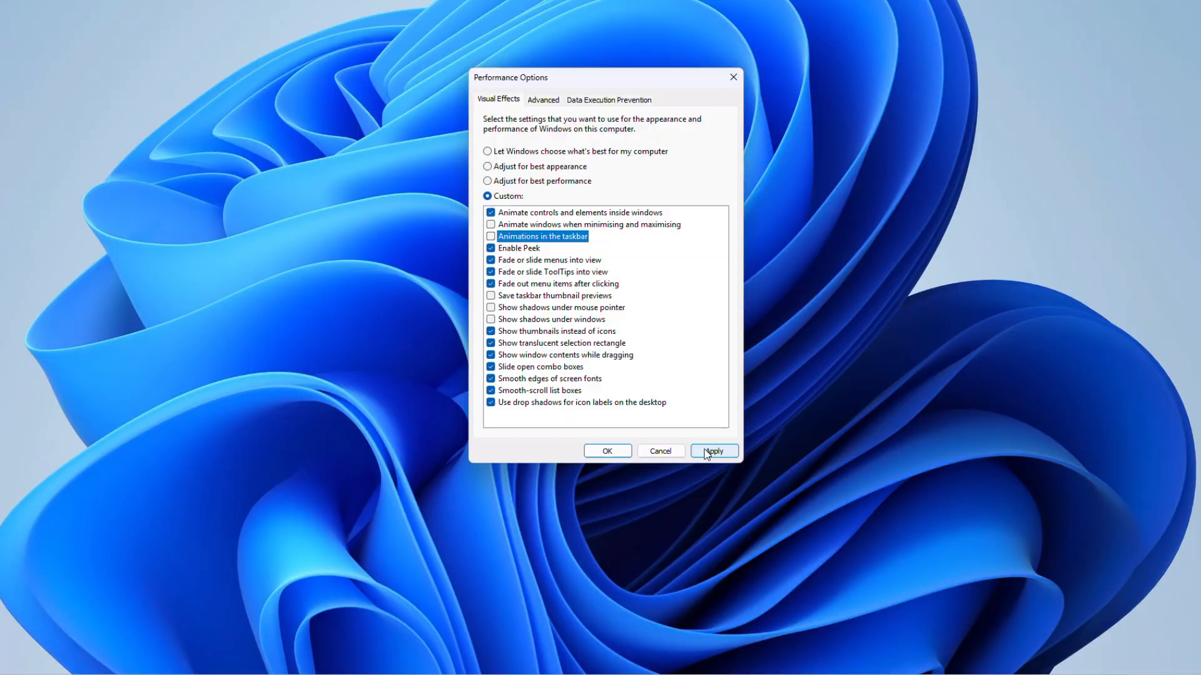
# Apply the visual effects, pause OneDrive syncing, and stop indexing on the Project drive.
pyautogui.click(1101, 44)
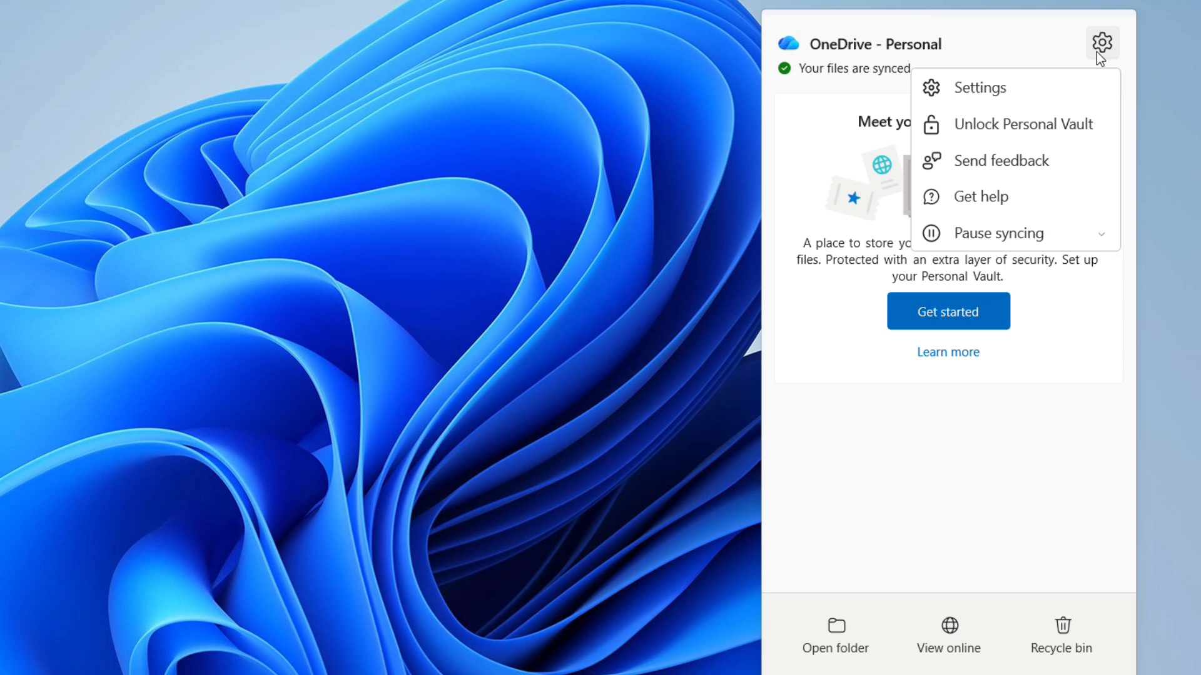
pyautogui.click(998, 233)
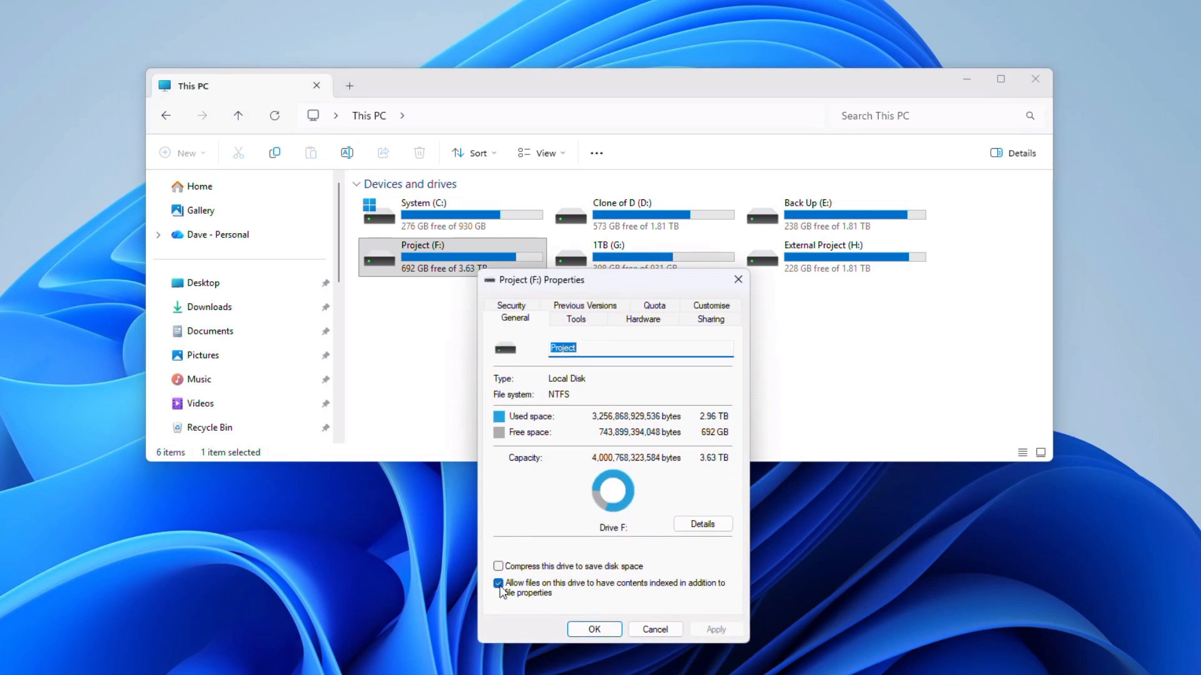
pyautogui.click(498, 584)
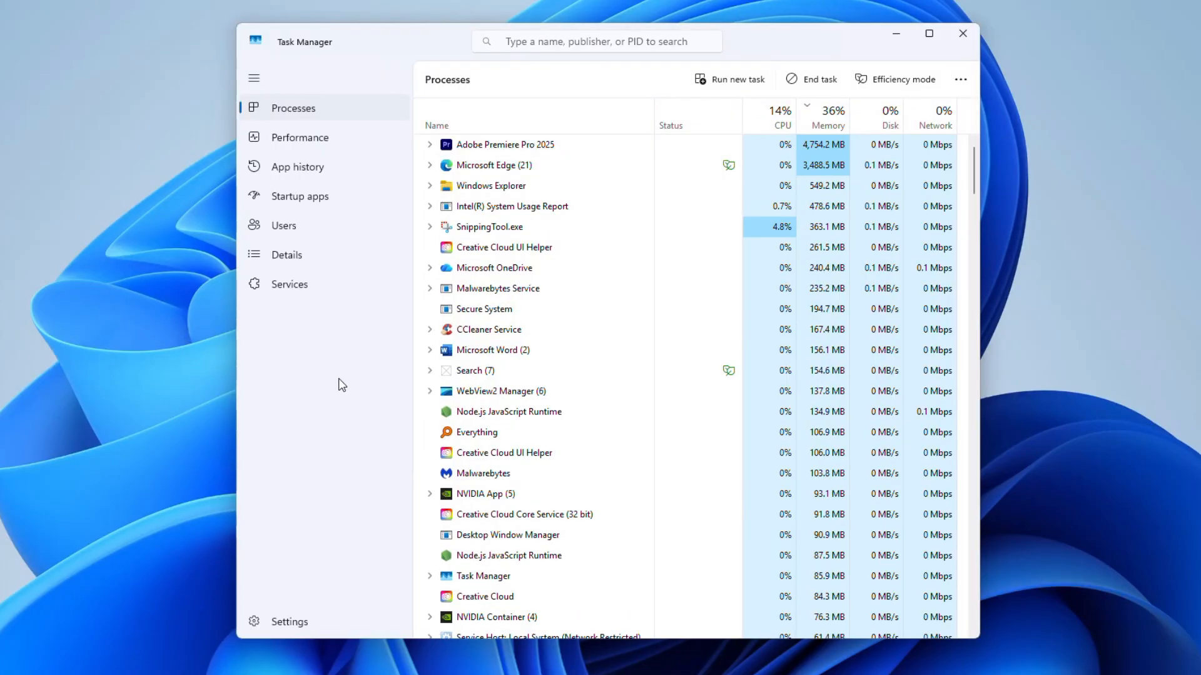
# Choose Efficiency mode for the Adobe Premiere Pro 2025 process from its context menu.
pyautogui.rightClick(505, 145)
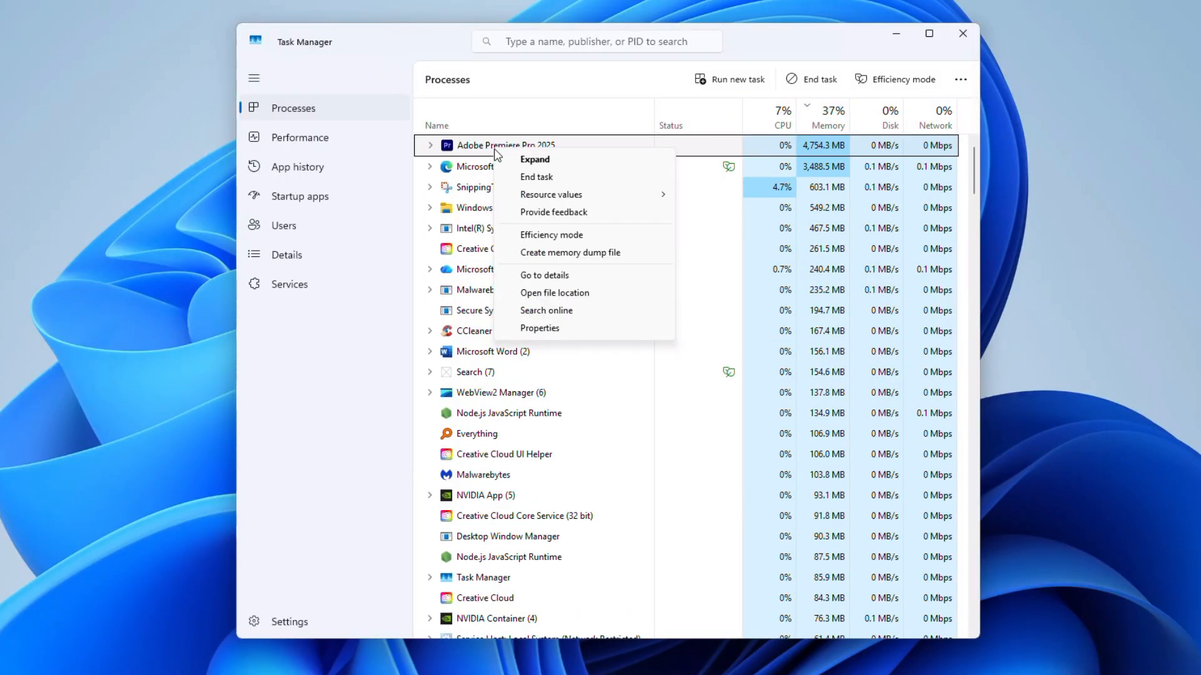
pyautogui.click(551, 234)
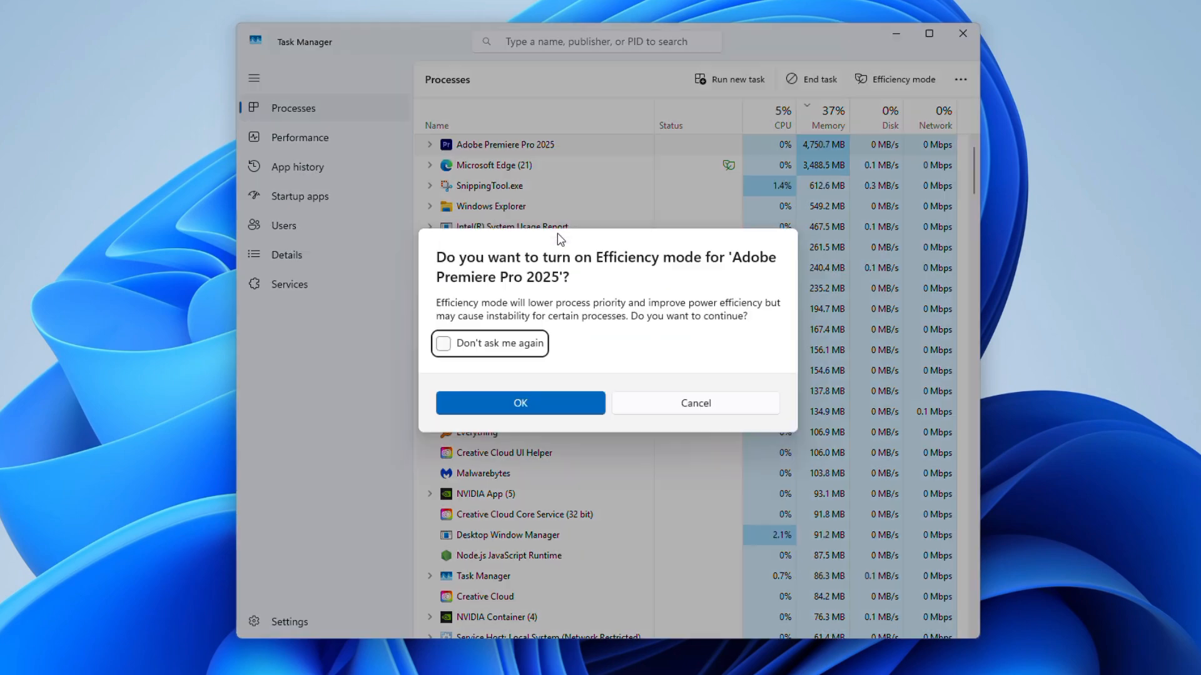